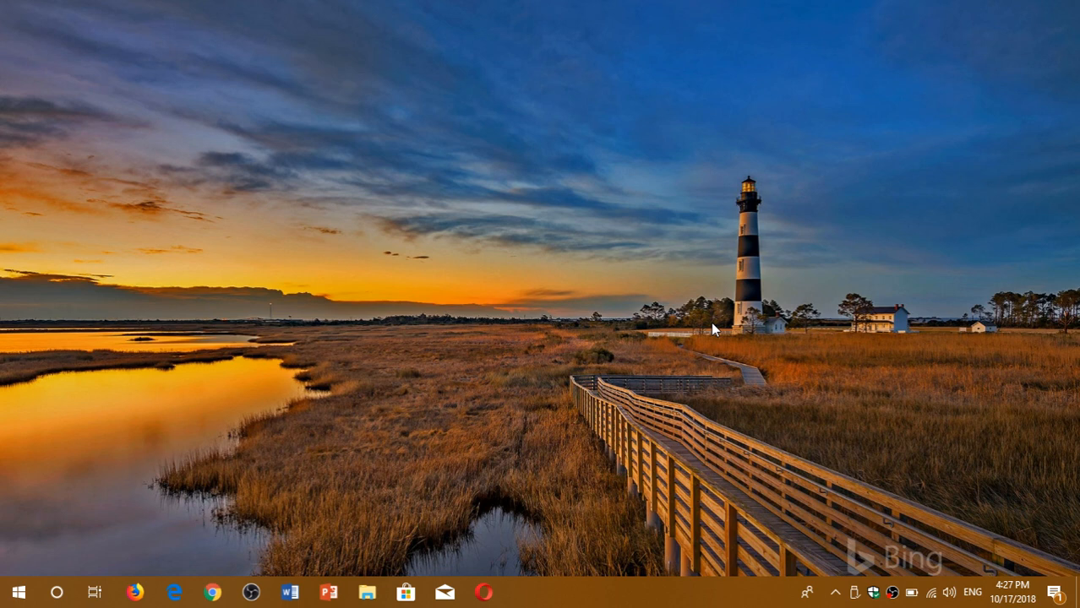
{"action": "mouse_move", "coordinate": [164, 517]}
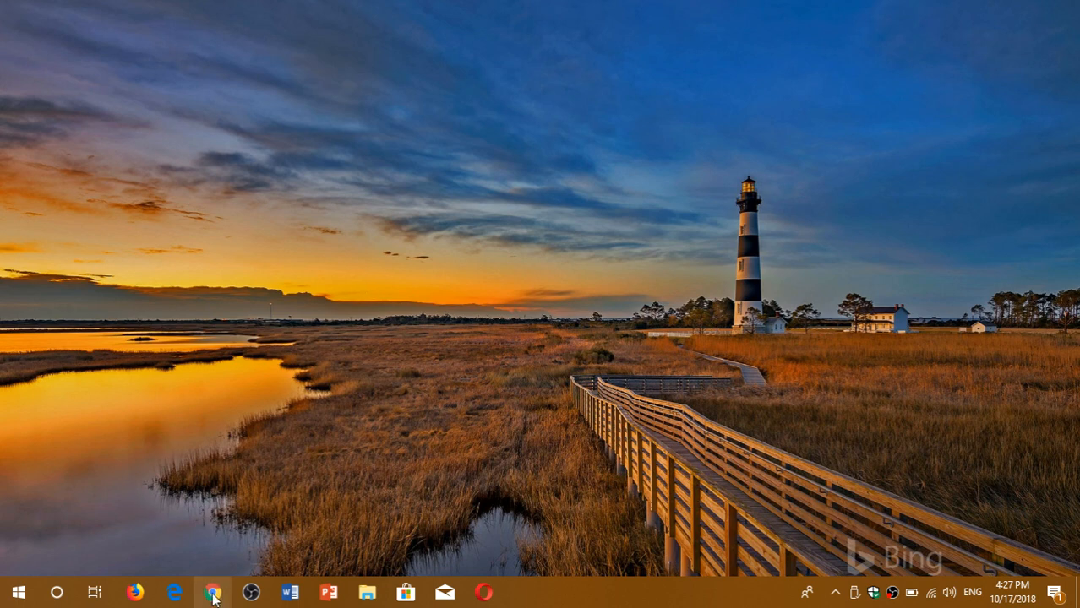
- Launch Chrome to the Google home page and reach About Google Chrome via Help
{"action": "left_click", "coordinate": [213, 592]}
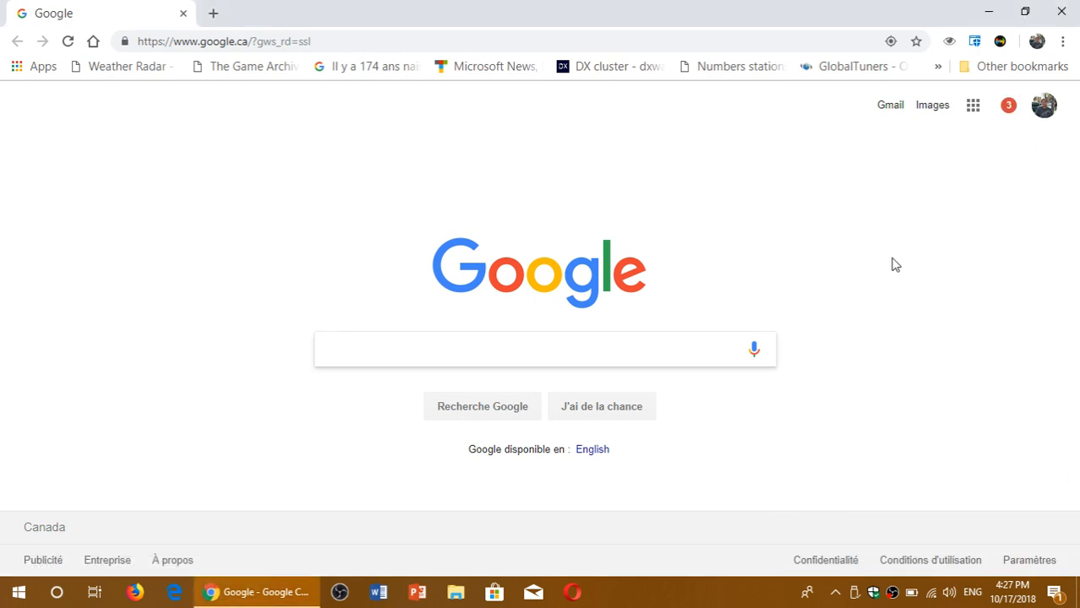
{"action": "left_click", "coordinate": [544, 348]}
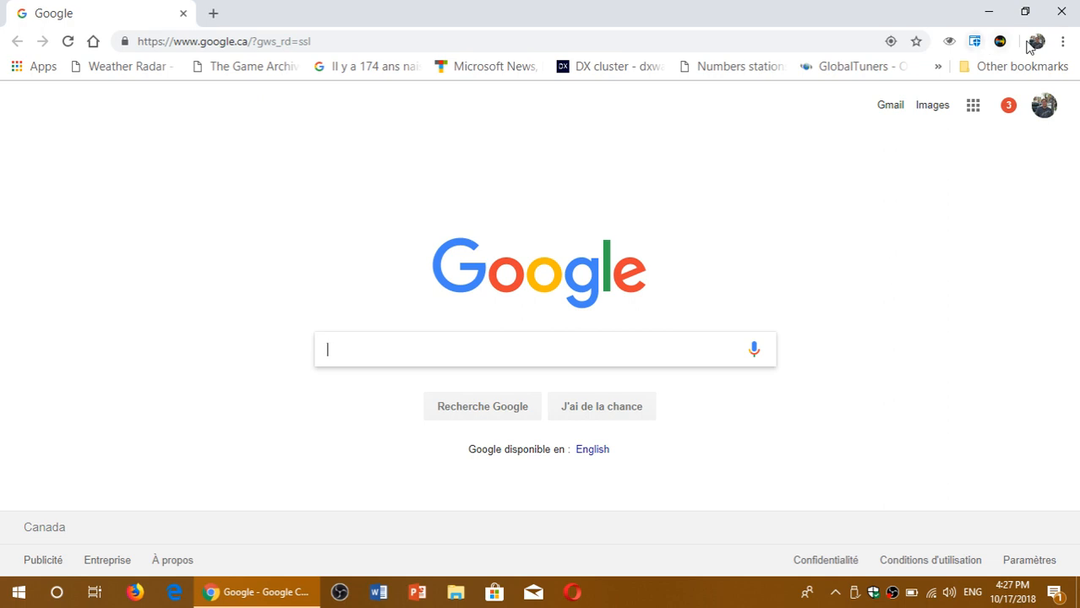
{"action": "mouse_move", "coordinate": [1065, 41]}
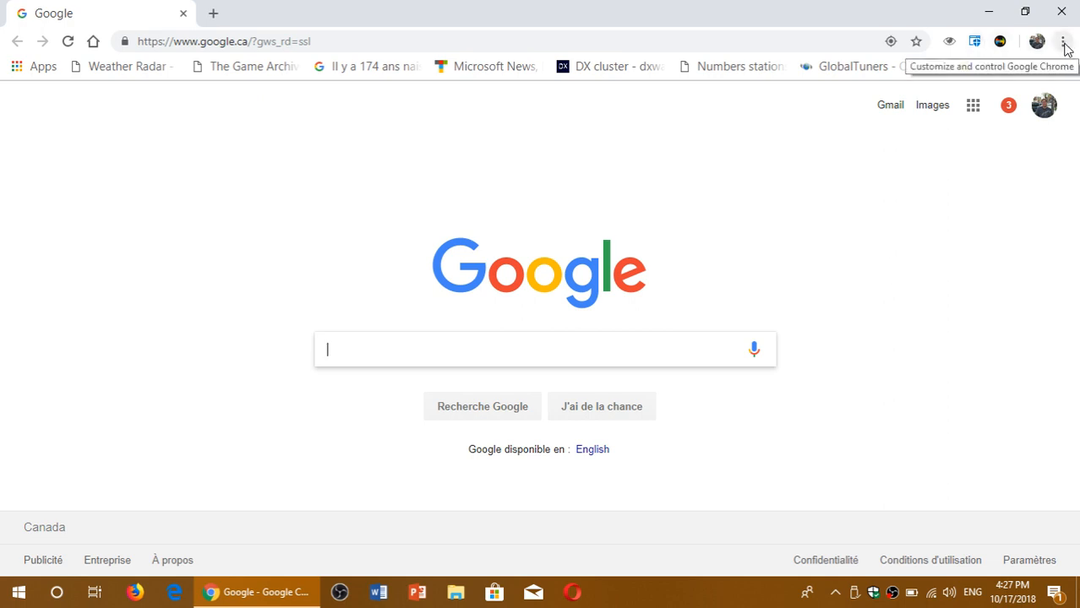
{"action": "left_click", "coordinate": [1065, 41]}
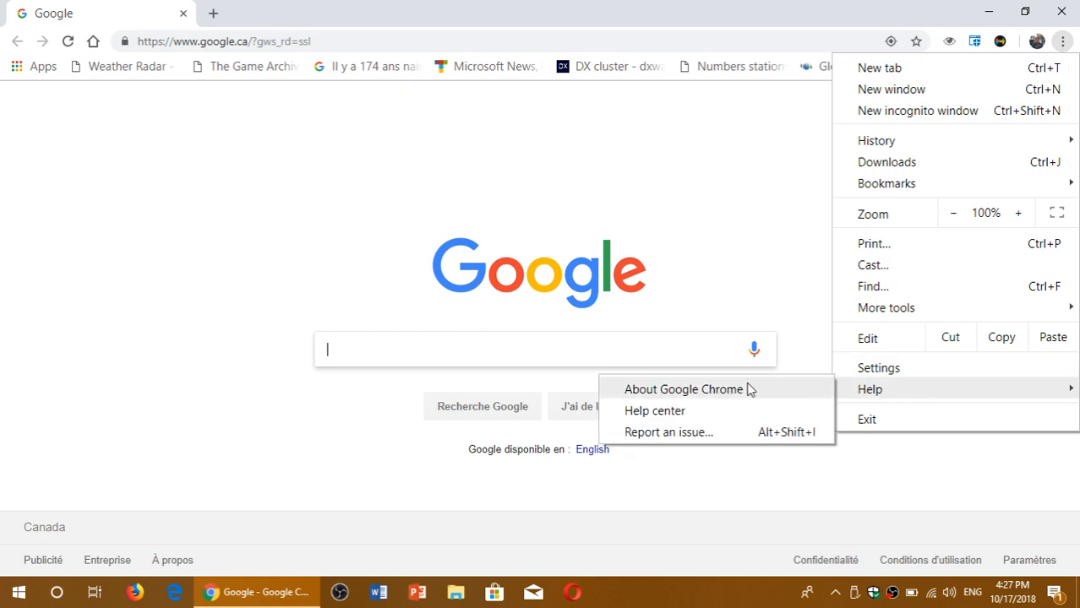
{"action": "left_click", "coordinate": [683, 389]}
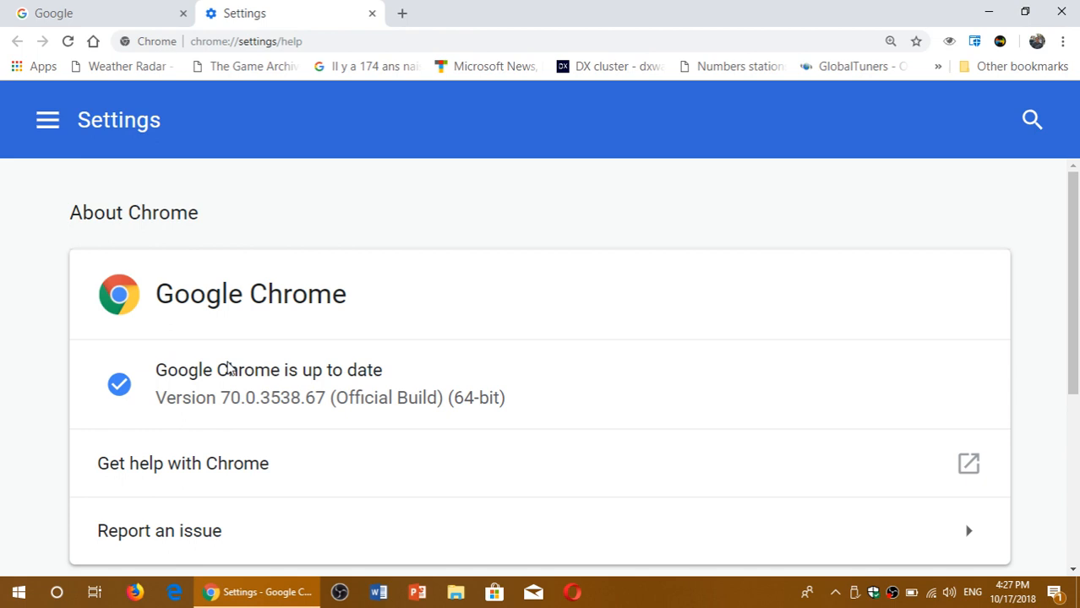
{"action": "mouse_move", "coordinate": [428, 472]}
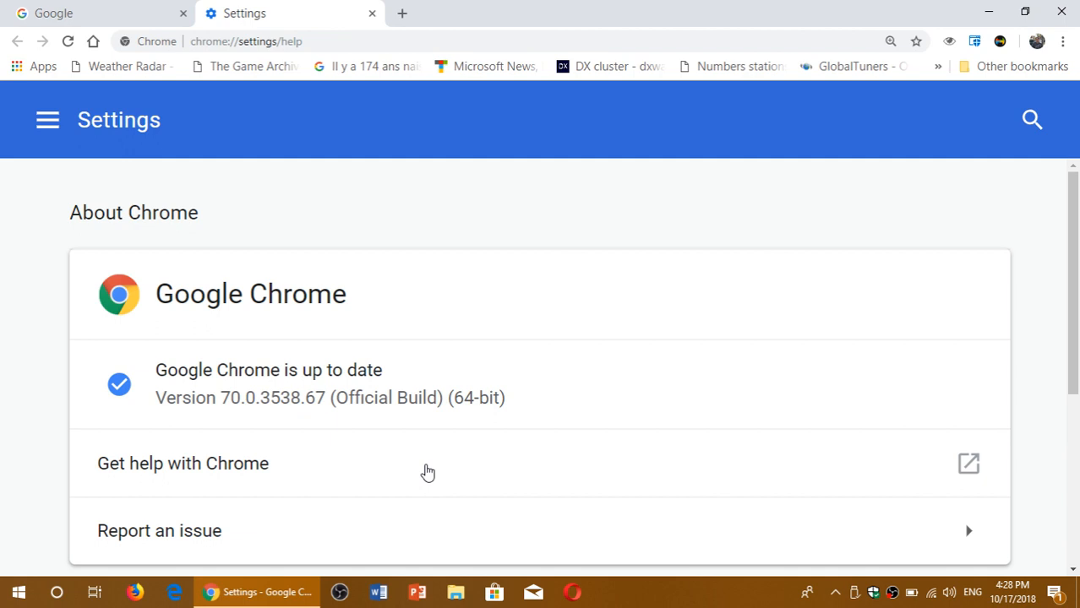
{"action": "mouse_move", "coordinate": [490, 193]}
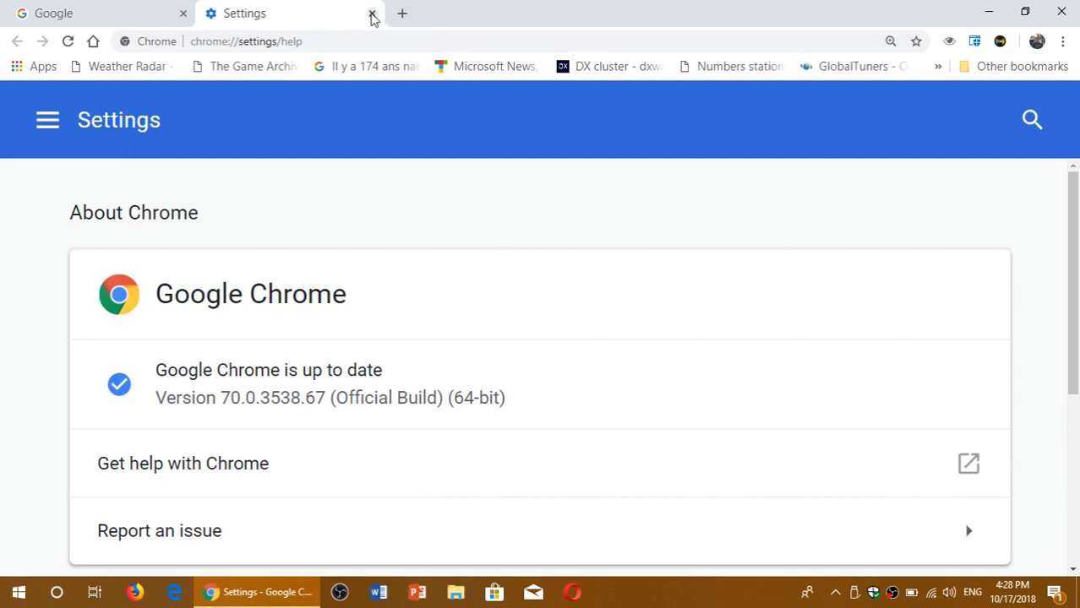
- Confirm version 70.0.3538.67 is up to date and close the Settings tab
{"action": "left_click", "coordinate": [372, 14]}
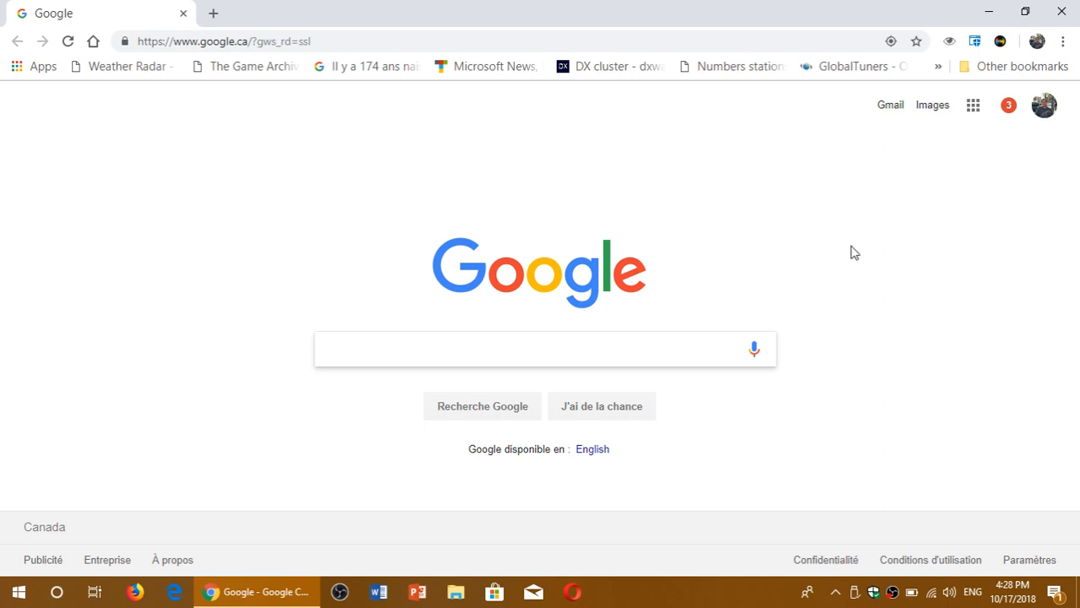
{"action": "mouse_move", "coordinate": [808, 317]}
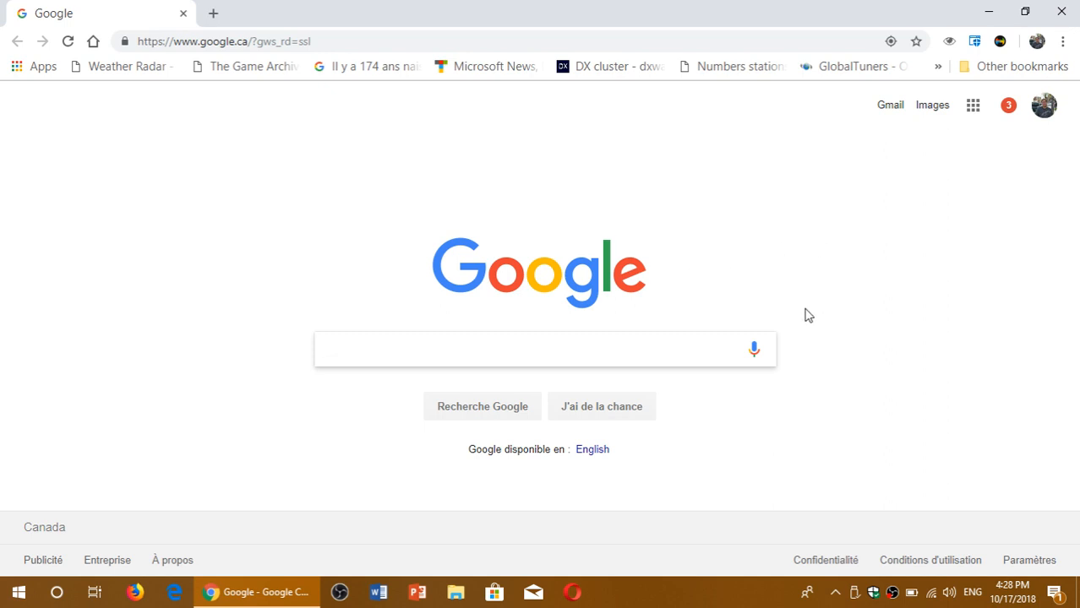